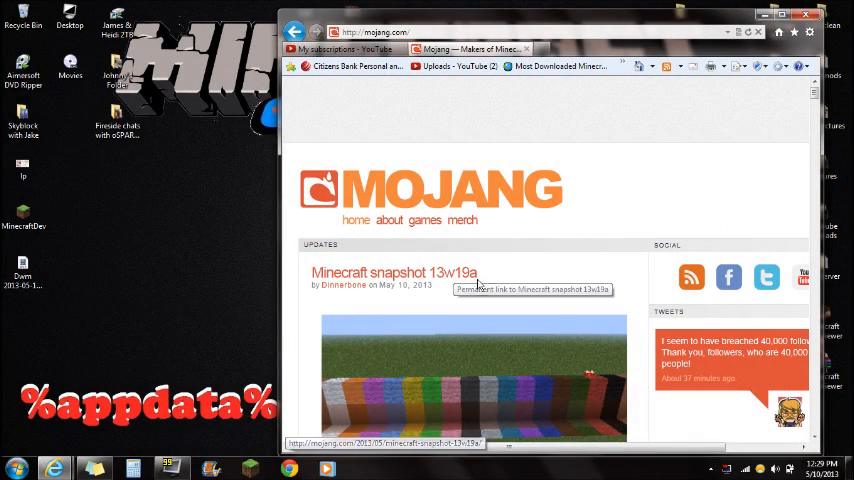
{"action": "mouse_move", "coordinate": [462, 272]}
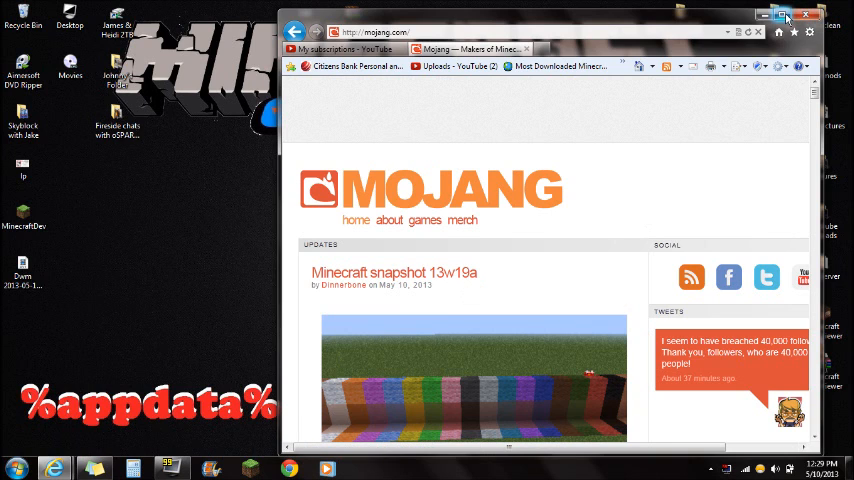
Maximize the browser and scroll the 13w19a post down to the MinecraftDev.exe download links
{"action": "left_click", "coordinate": [783, 16]}
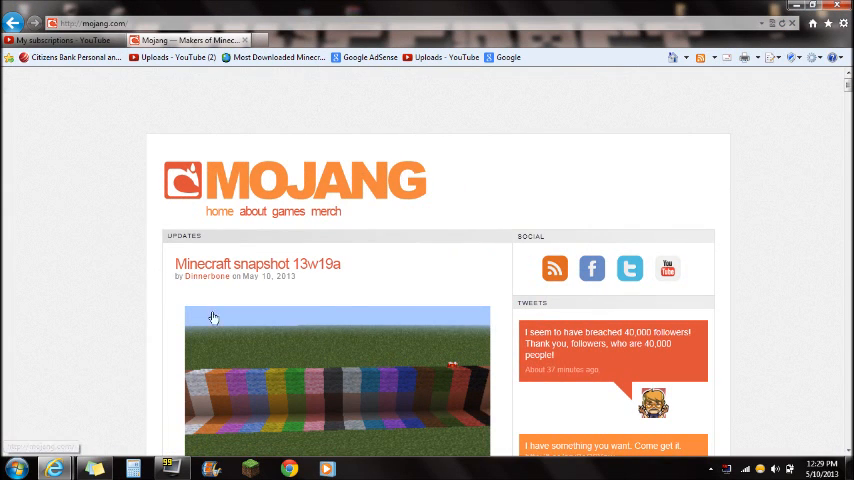
{"action": "scroll", "scroll_direction": "down", "scroll_amount": 3}
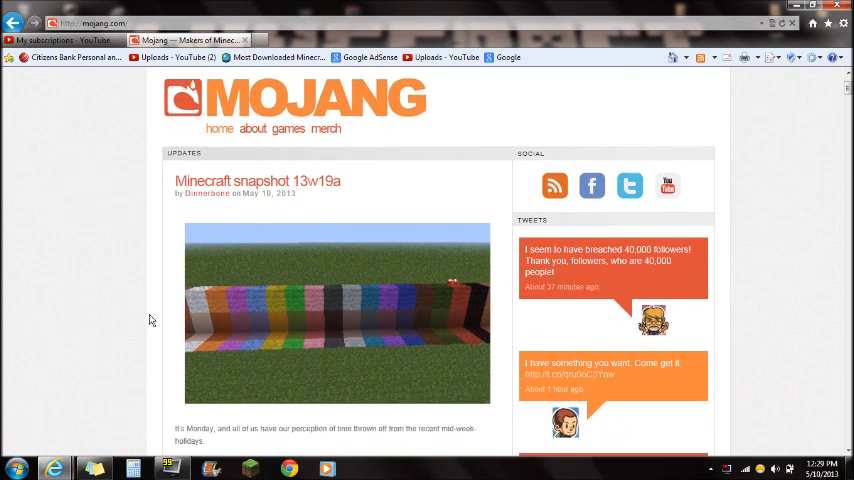
{"action": "scroll", "scroll_direction": "down", "scroll_amount": 3}
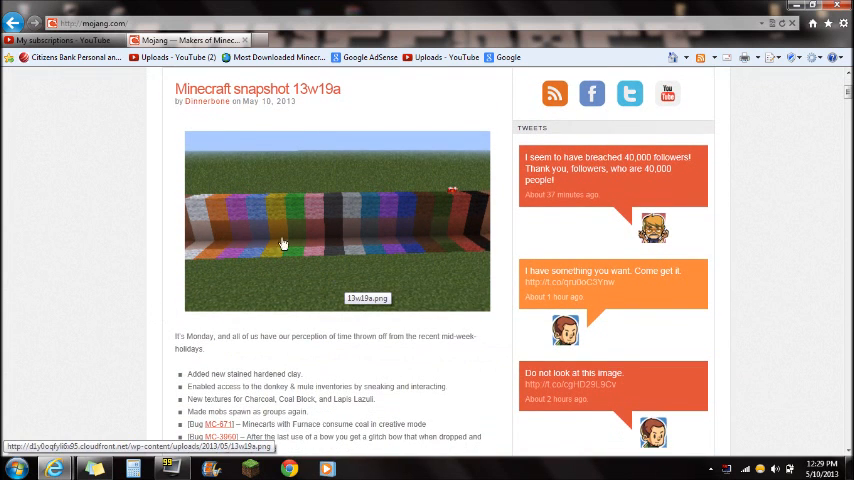
{"action": "mouse_move", "coordinate": [402, 108]}
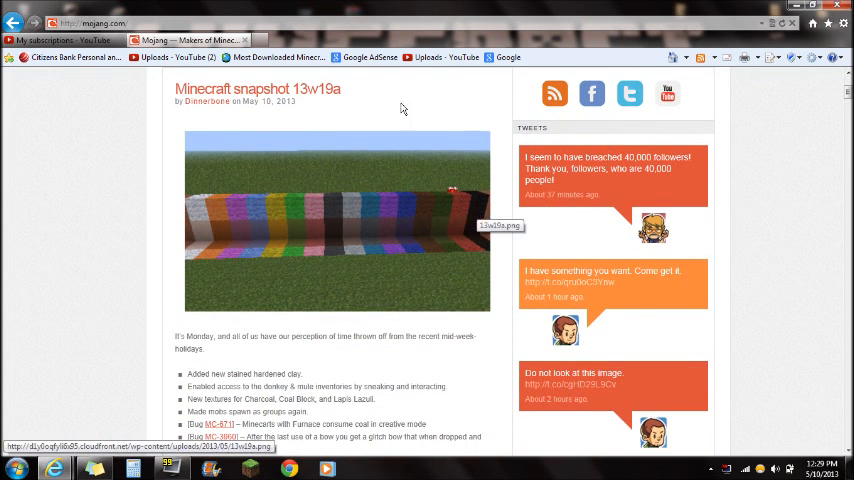
{"action": "scroll", "scroll_direction": "down", "scroll_amount": 3}
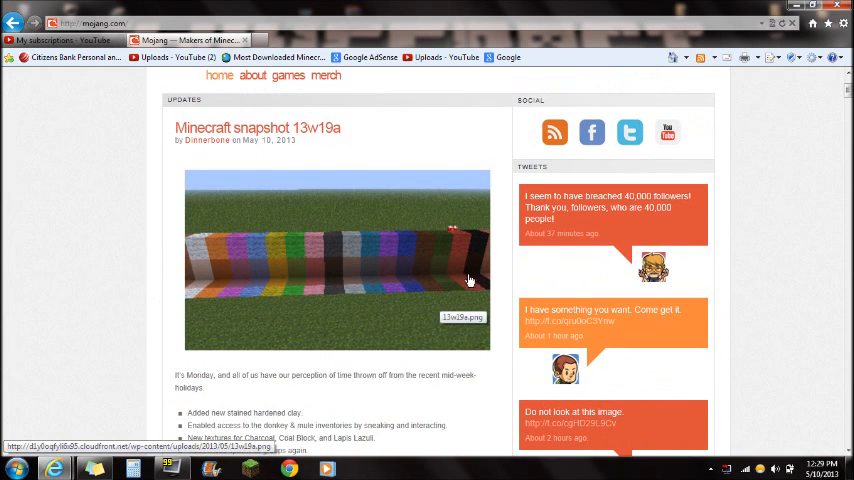
{"action": "scroll", "scroll_direction": "down", "scroll_amount": 3}
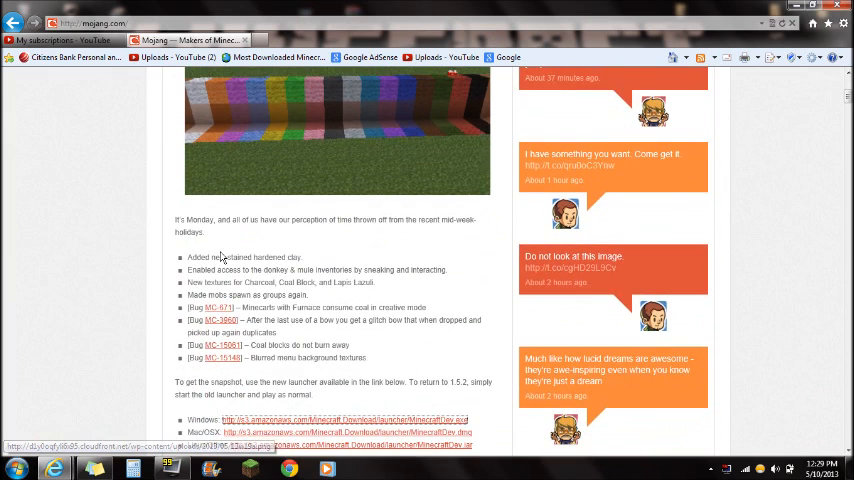
{"action": "scroll", "scroll_direction": "down", "scroll_amount": 3}
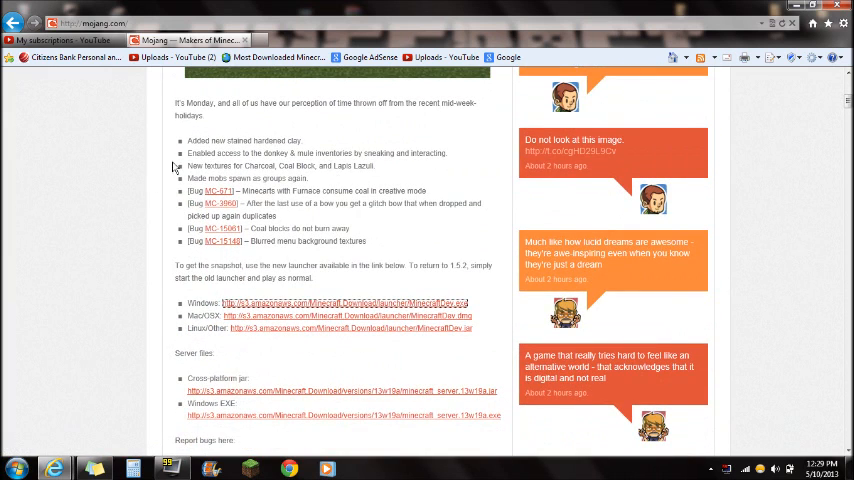
{"action": "scroll", "scroll_direction": "down", "scroll_amount": 3}
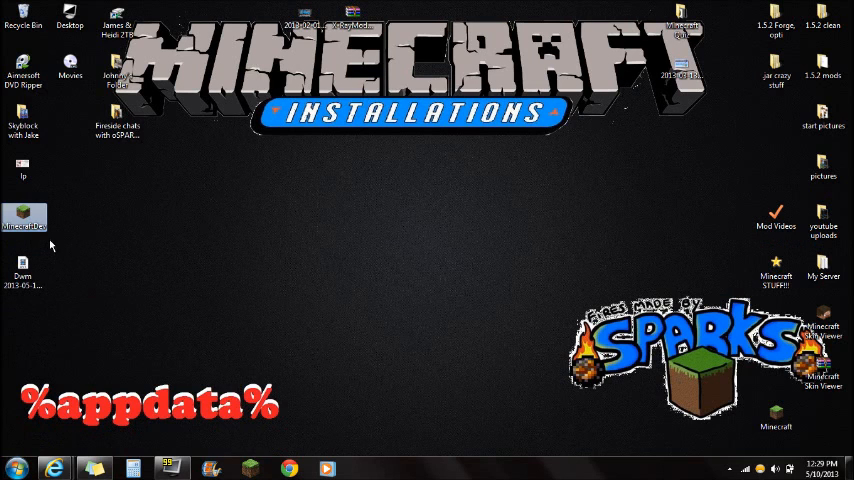
Launch MinecraftDev from the desktop and start snapshot 13w19a from its launcher
{"action": "left_click", "coordinate": [23, 217]}
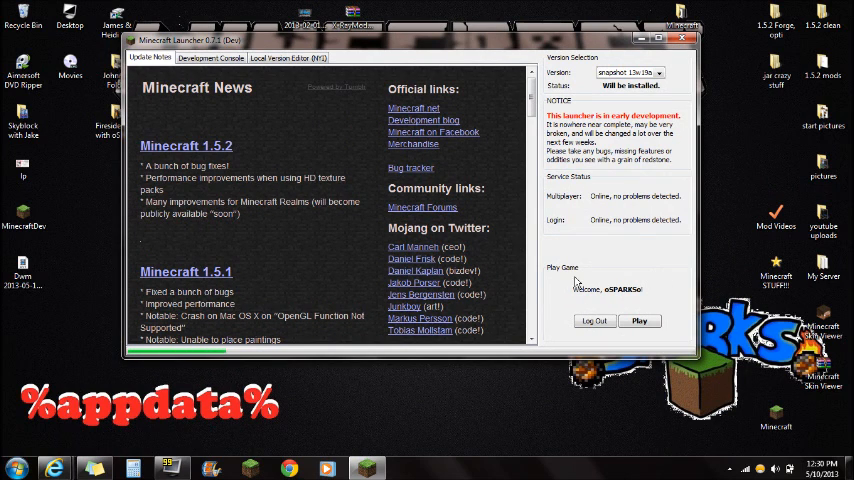
{"action": "mouse_move", "coordinate": [638, 303]}
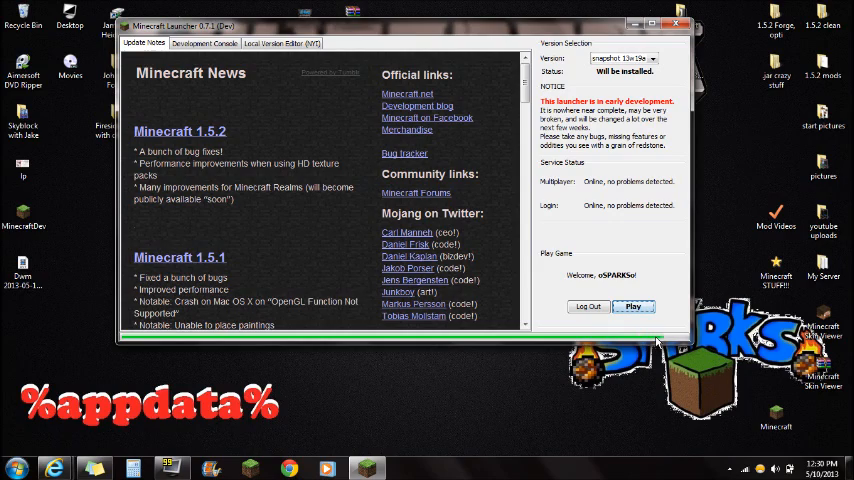
{"action": "left_click", "coordinate": [204, 43]}
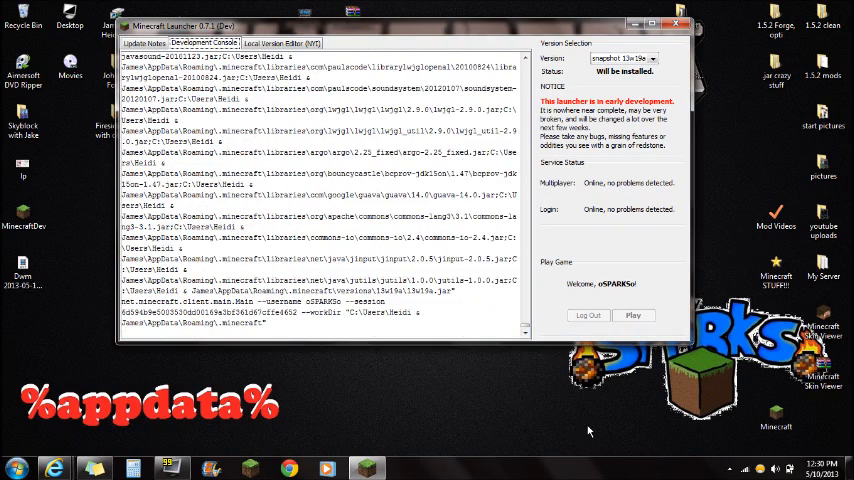
Press Play in the dev launcher so 13w19a loads to its title screen
{"action": "left_click", "coordinate": [633, 315]}
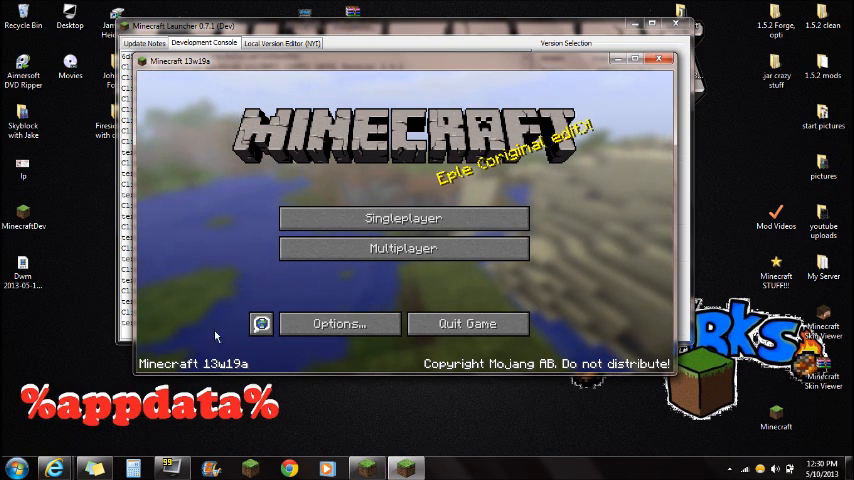
Open the 13w19a Singleplayer world list, then start the regular Minecraft launcher
{"action": "left_click", "coordinate": [404, 218]}
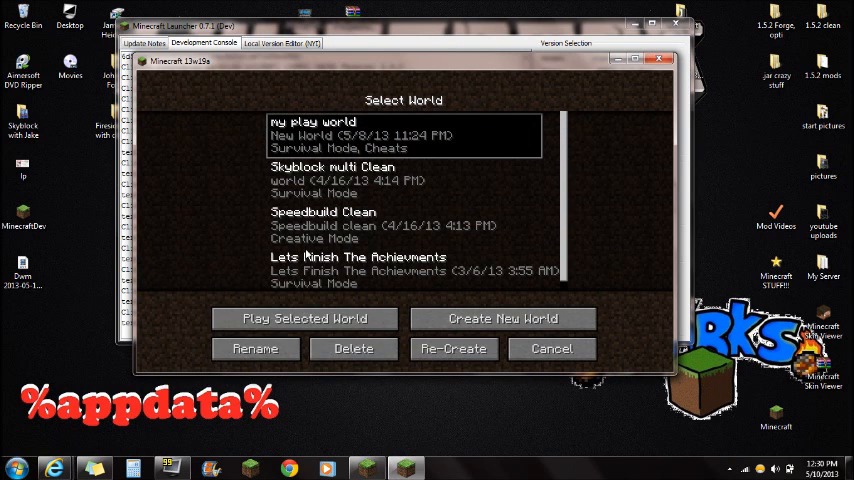
{"action": "mouse_move", "coordinate": [360, 393]}
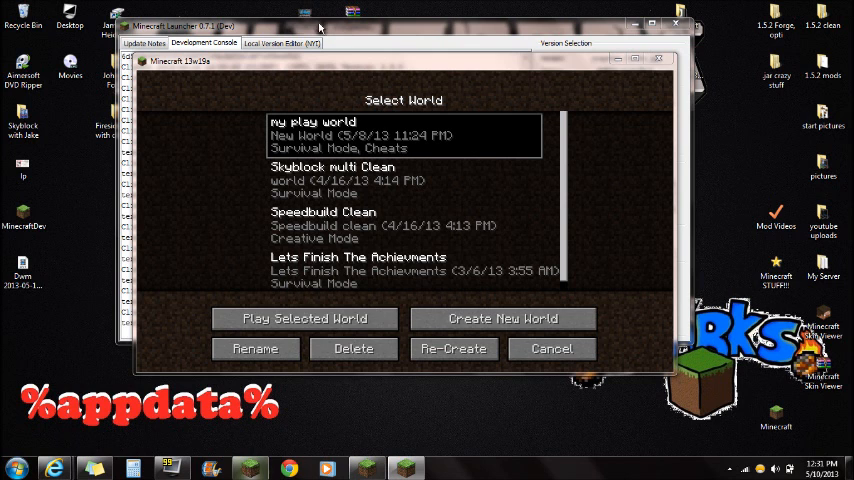
{"action": "left_click", "coordinate": [551, 348]}
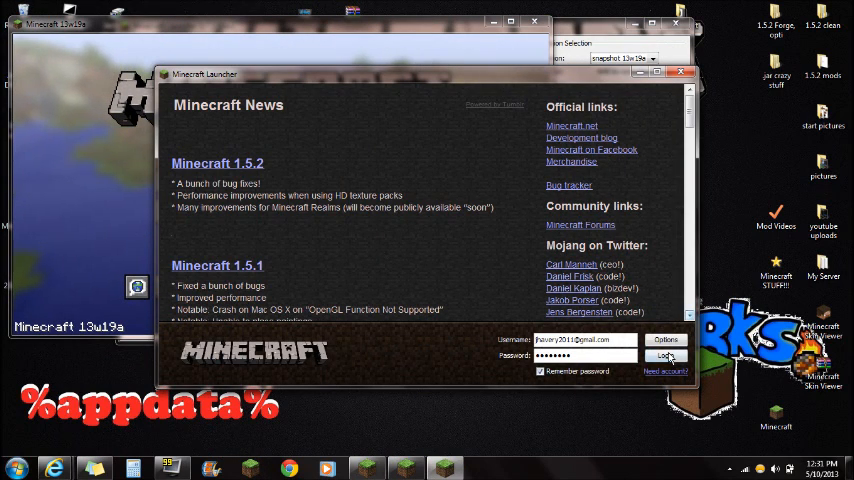
Log in, skip the update to run modded 1.5.1, then close that game
{"action": "left_click", "coordinate": [665, 356]}
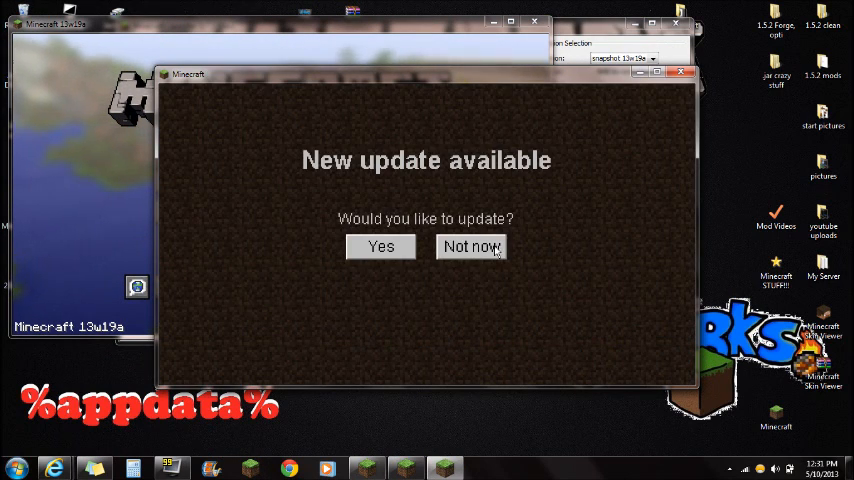
{"action": "left_click", "coordinate": [471, 247]}
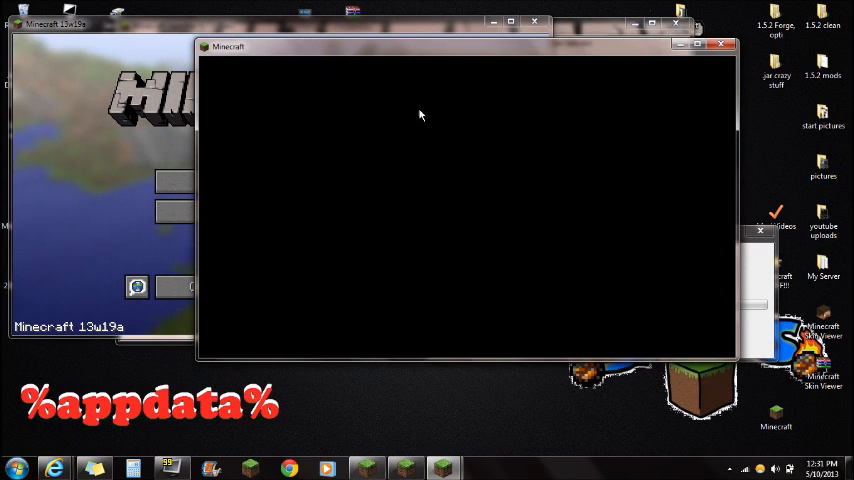
{"action": "mouse_move", "coordinate": [374, 196]}
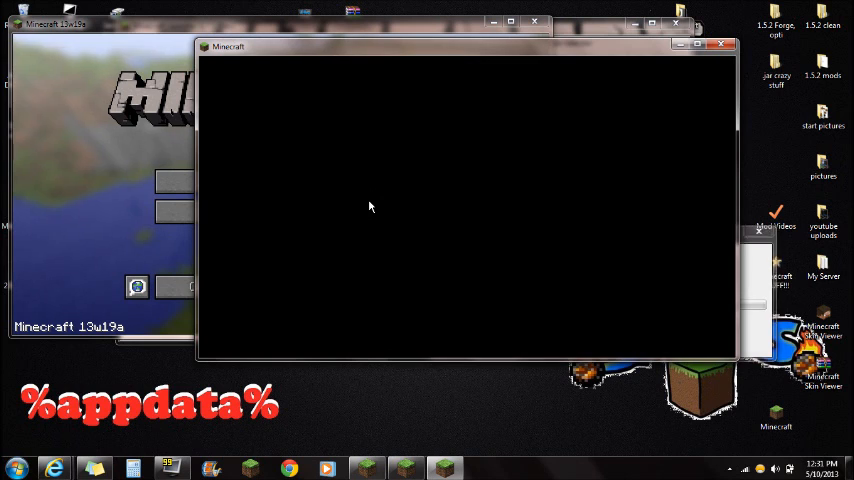
{"action": "mouse_move", "coordinate": [595, 271]}
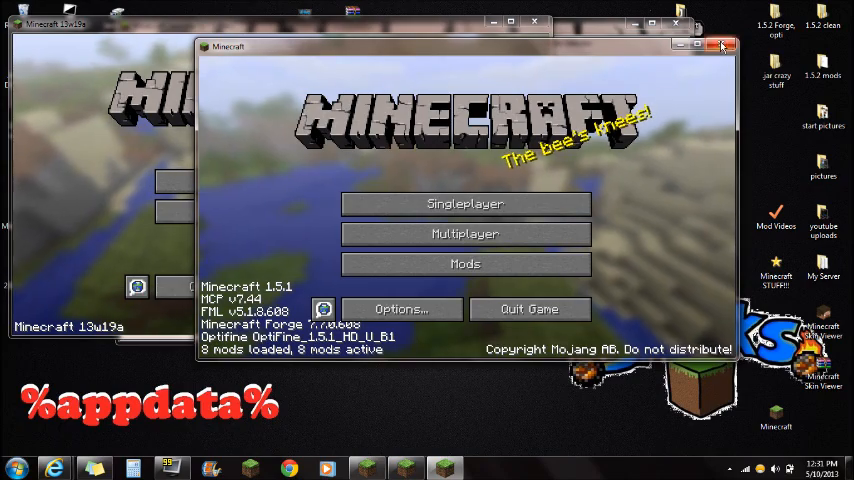
{"action": "left_click", "coordinate": [724, 46]}
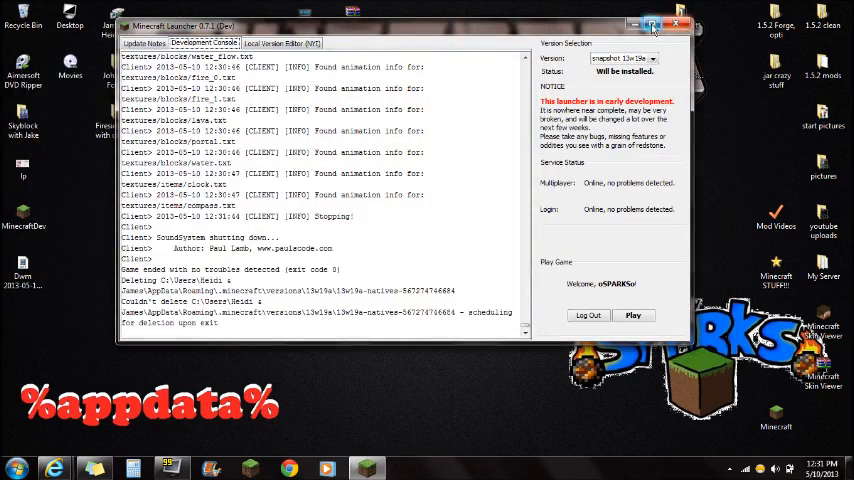